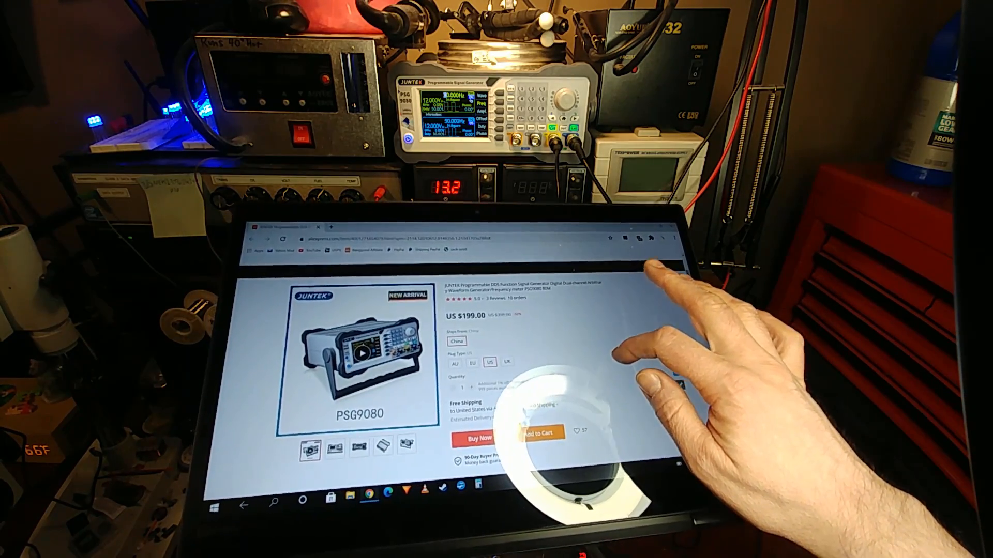
scroll(down, 3)
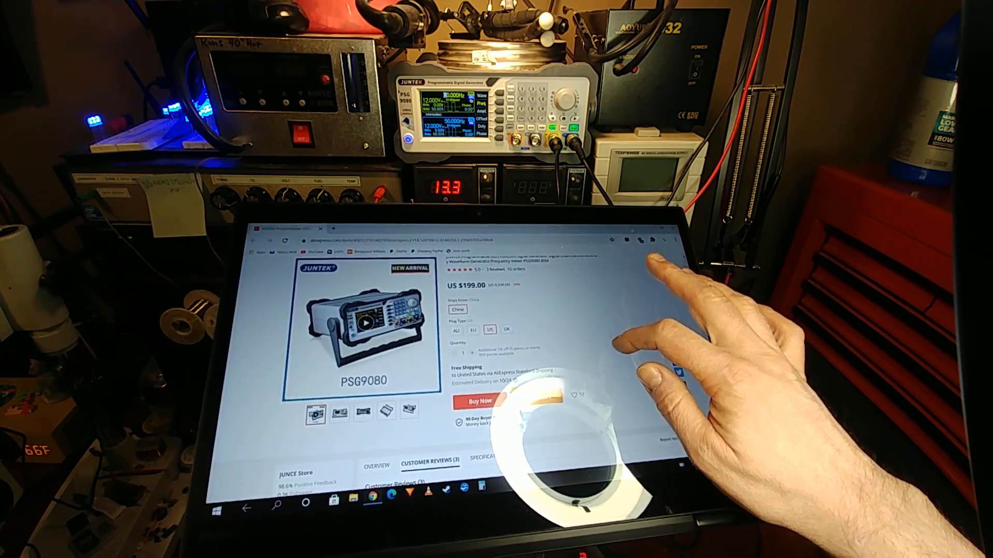